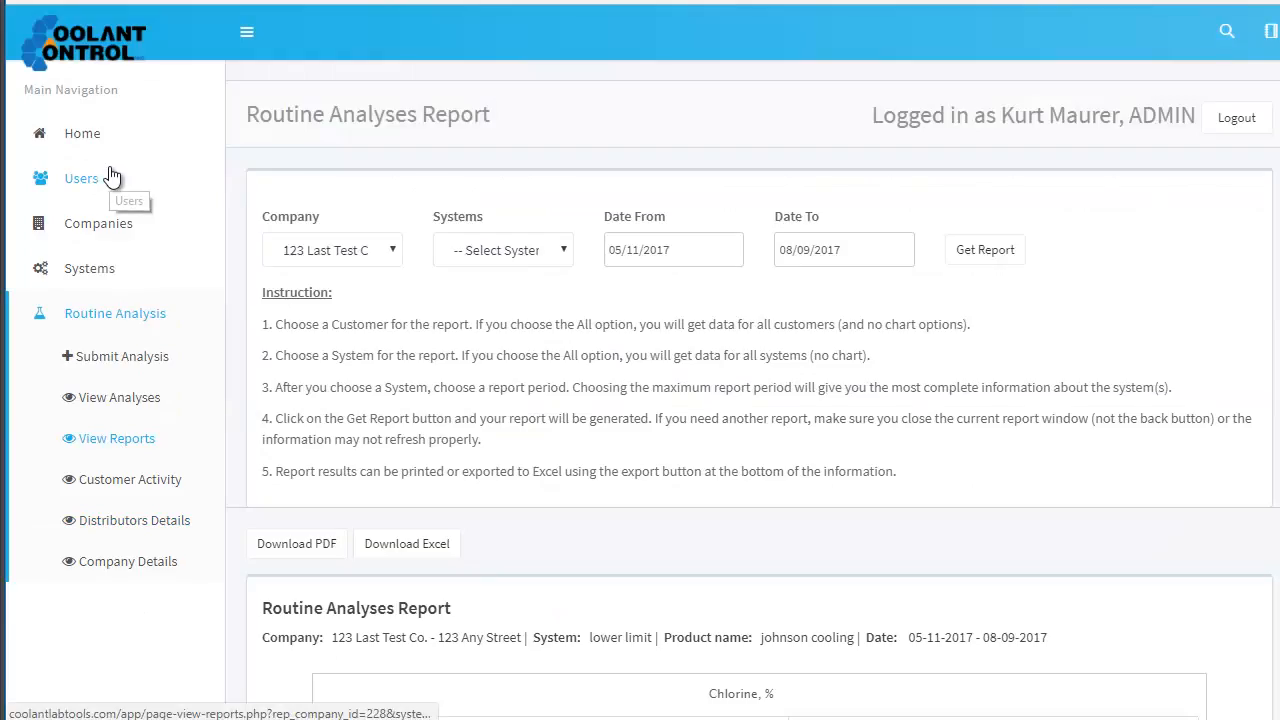
mouse_move(97, 361)
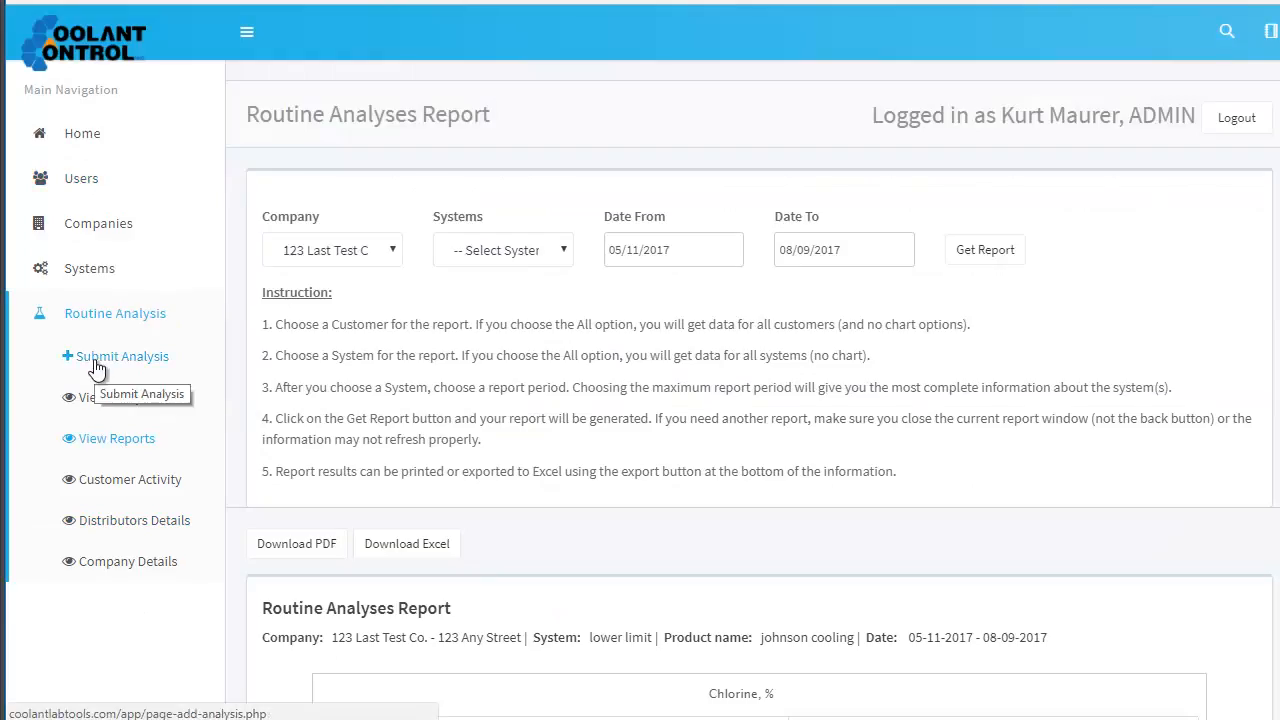
mouse_move(108, 345)
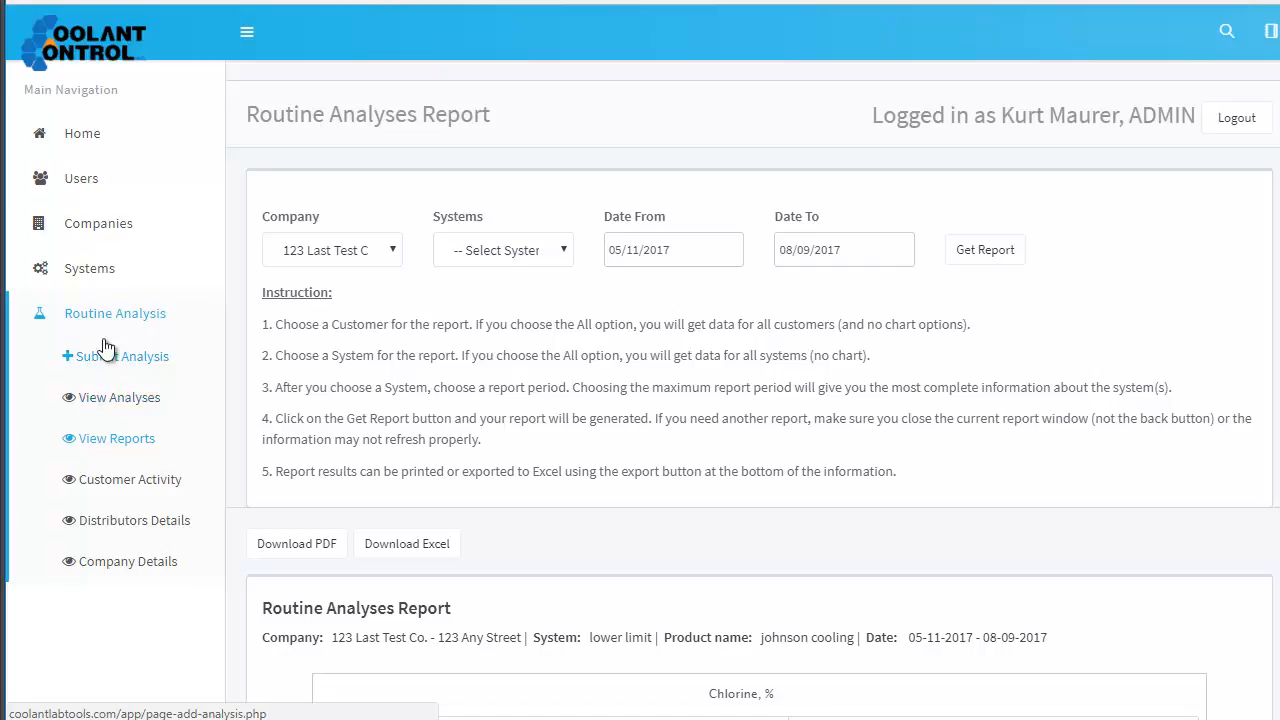
Step: Open the View Systems table listing every company's systems
left_click(89, 268)
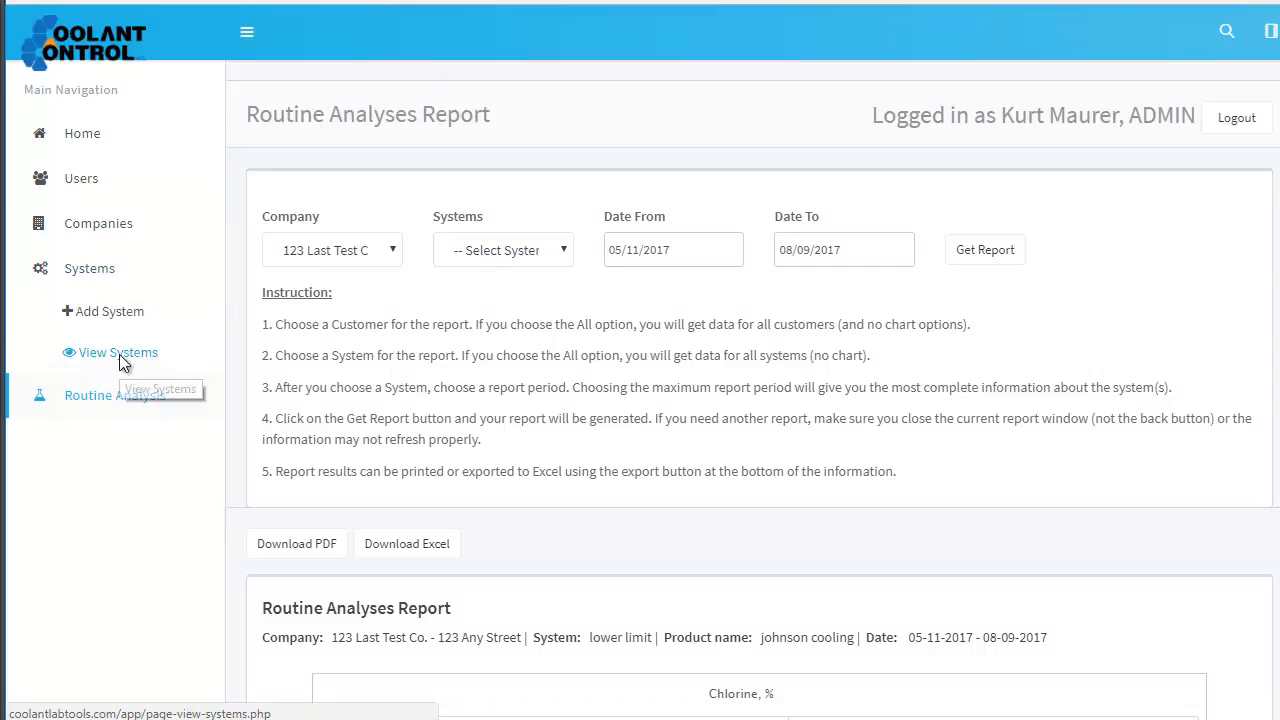
left_click(117, 351)
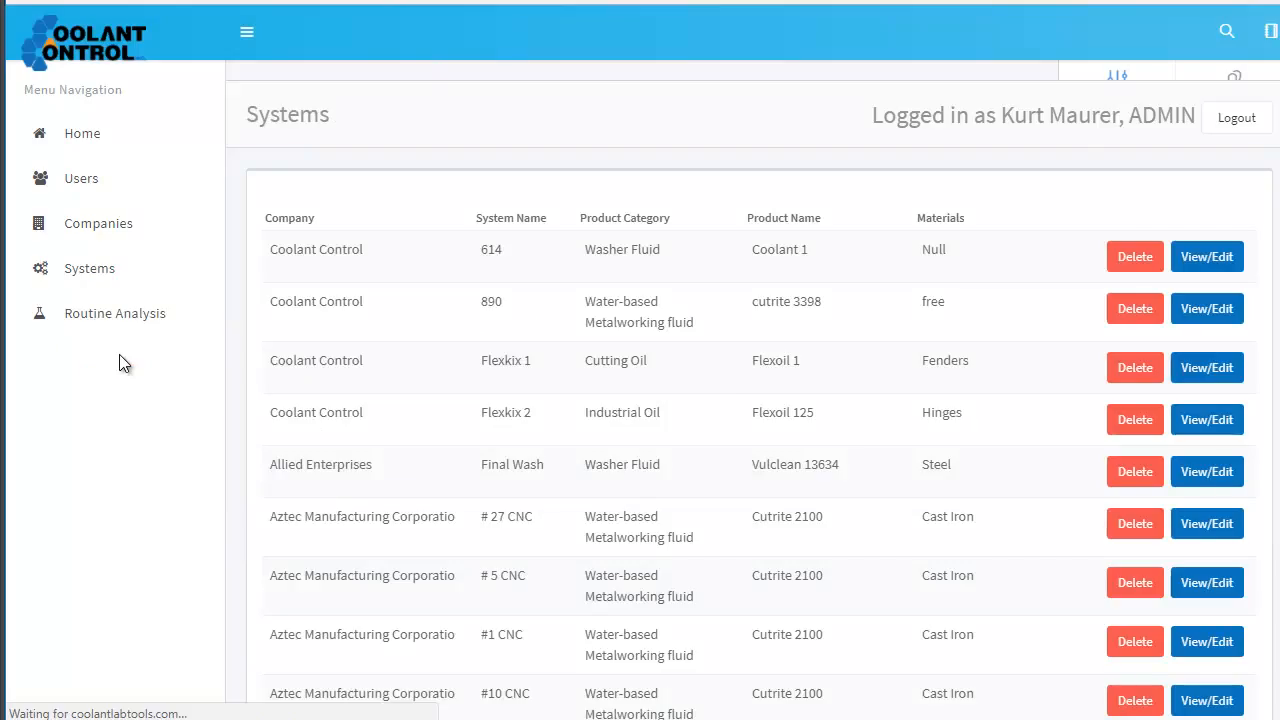
left_click(89, 268)
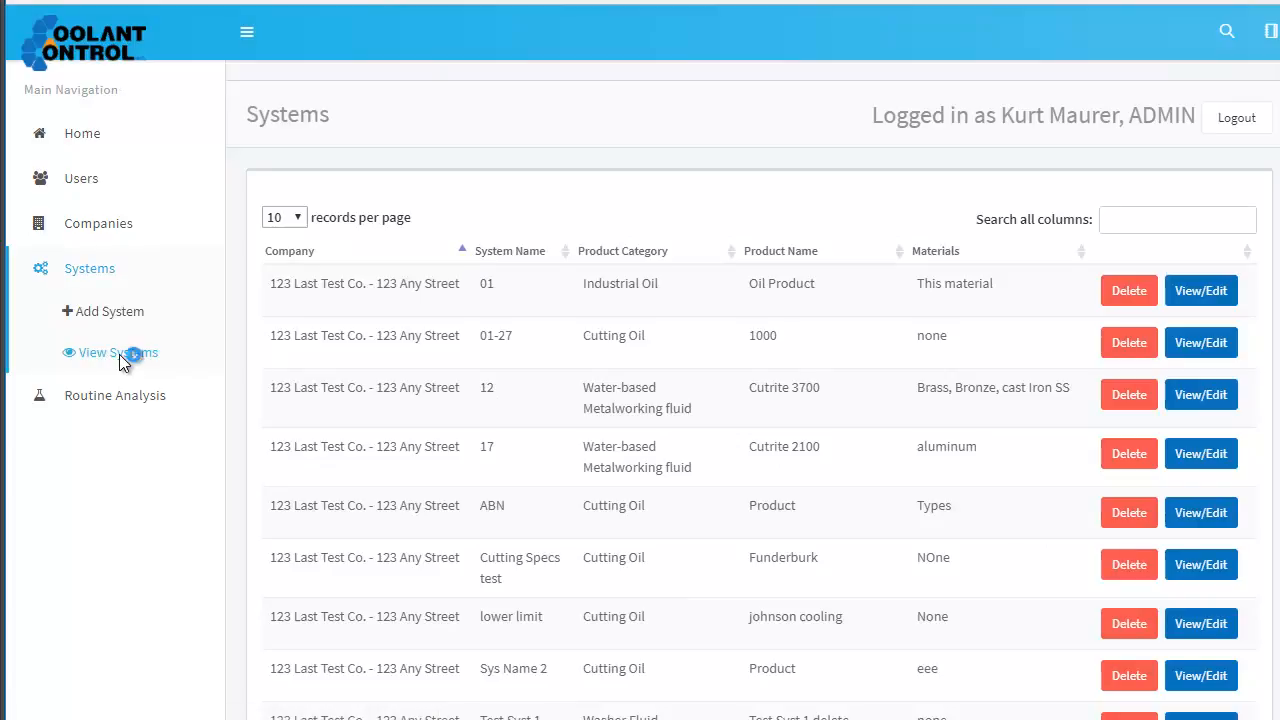
mouse_move(140, 325)
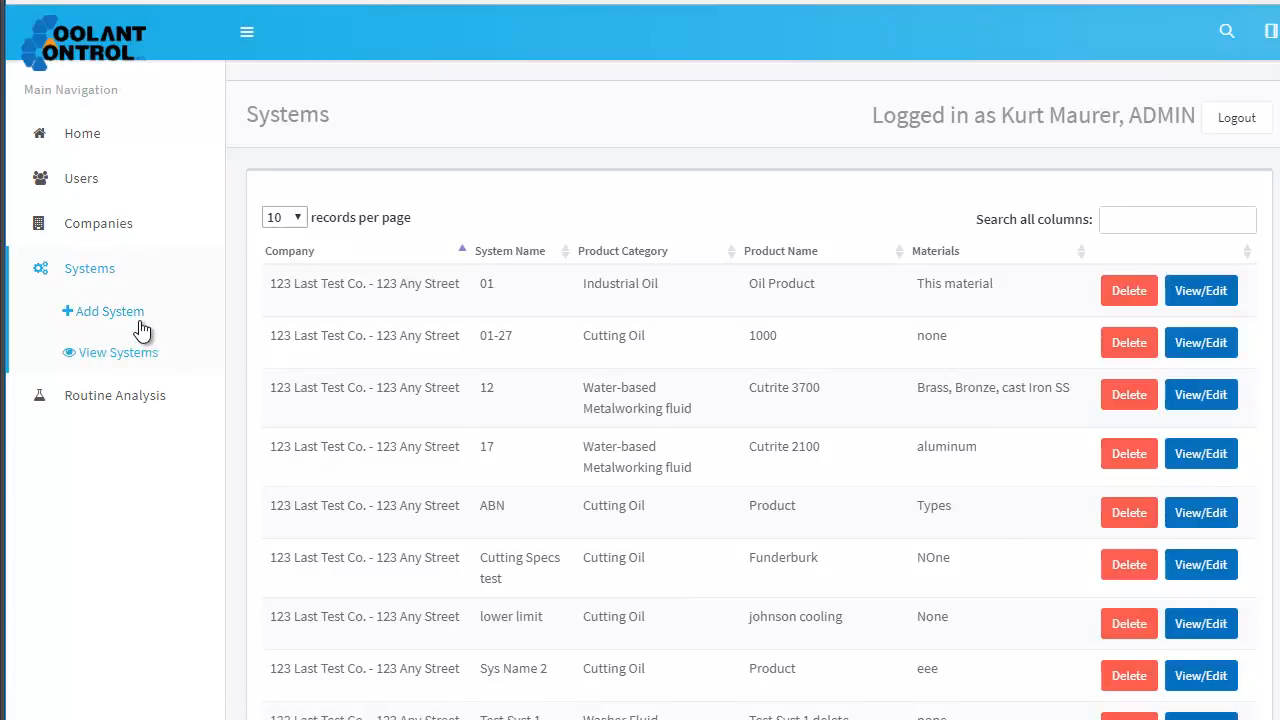
Step: Search the systems table to narrow it to 123 Last Test Co.'s lower limit system
left_click(1177, 219)
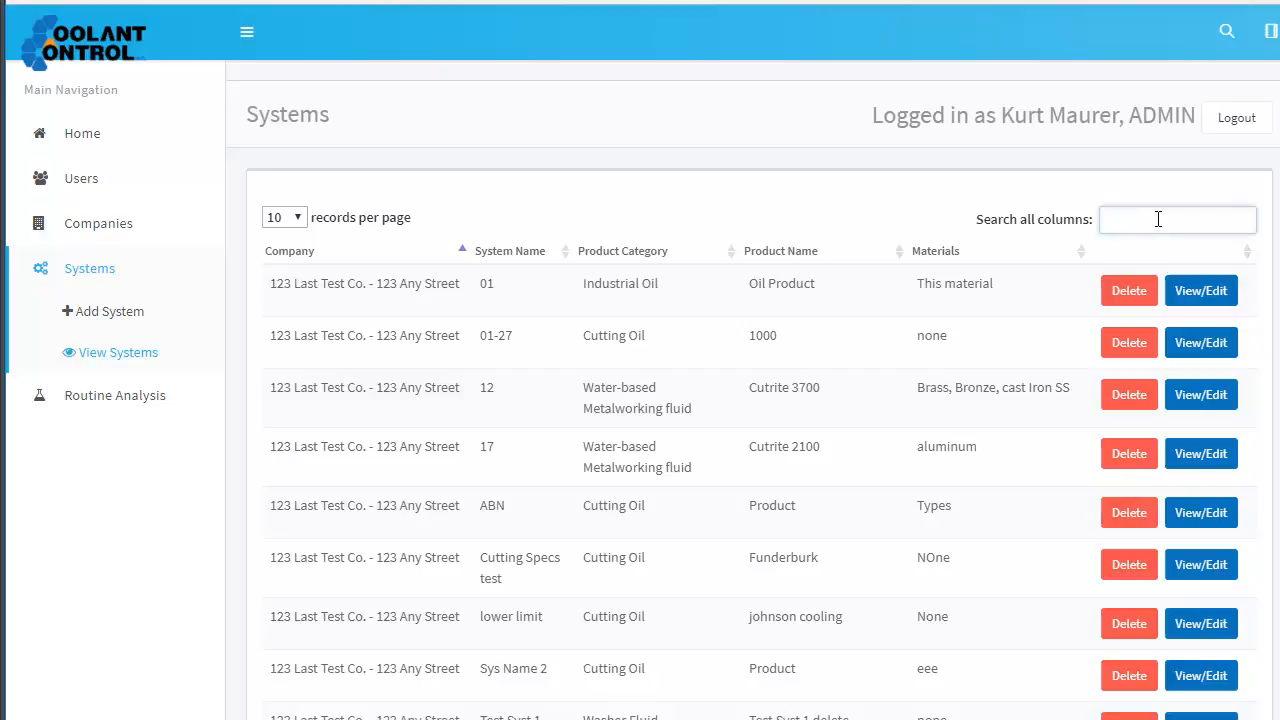
type("up")
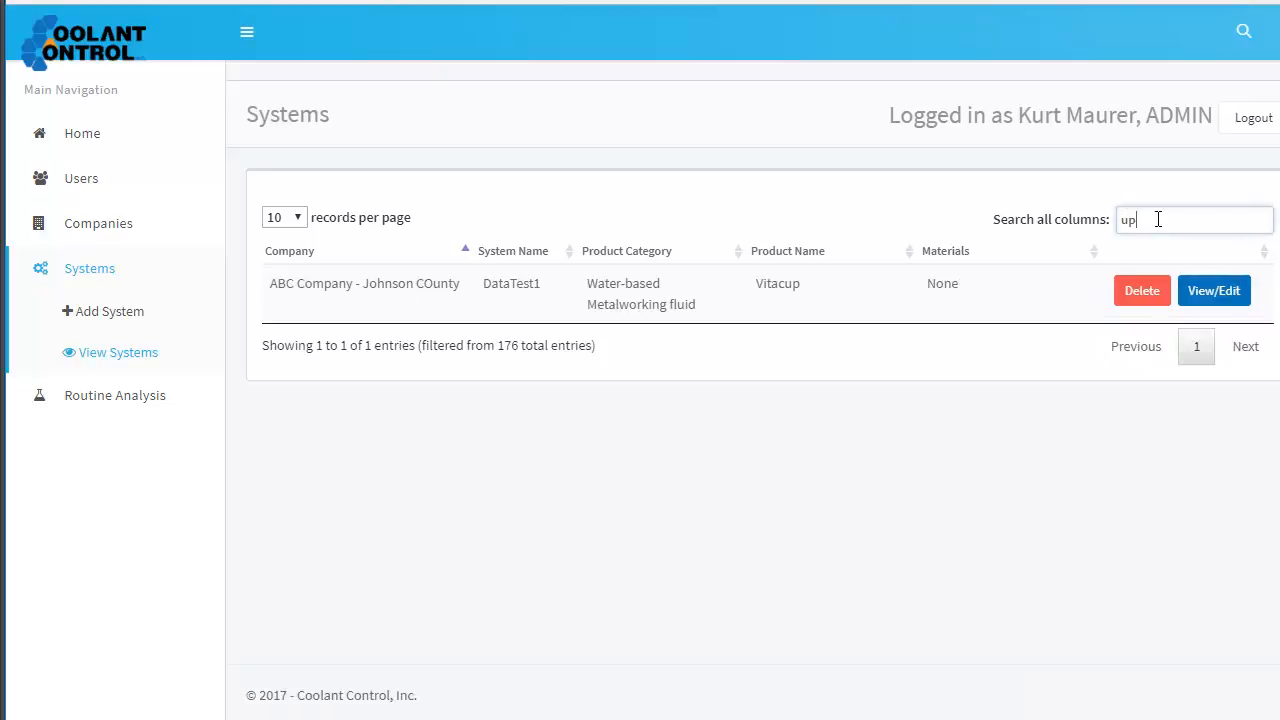
type("p")
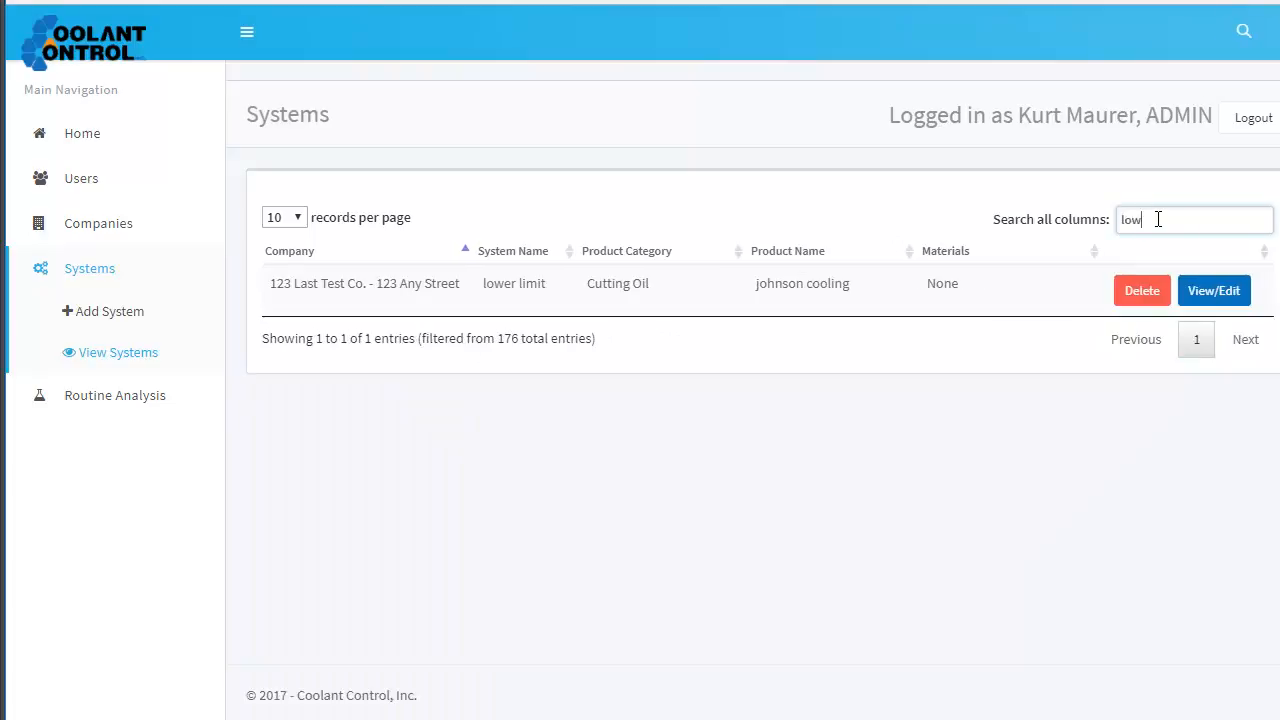
mouse_move(950, 305)
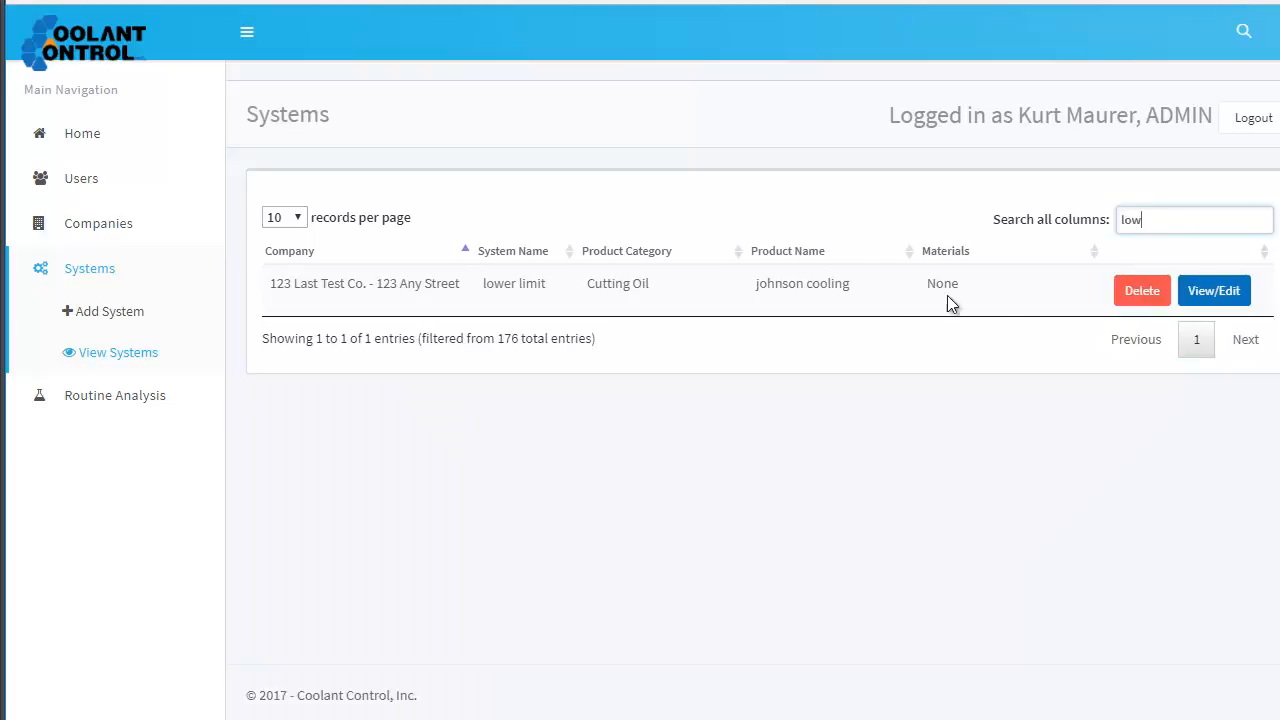
left_click(1214, 290)
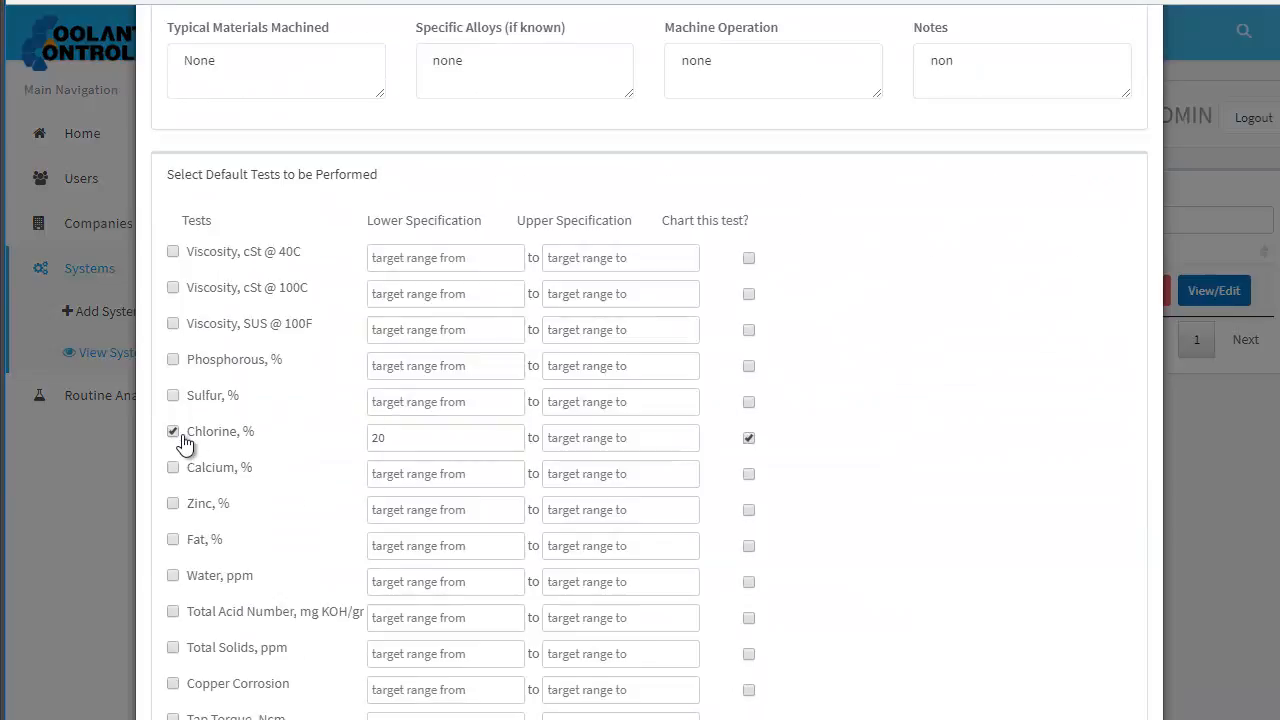
mouse_move(205, 440)
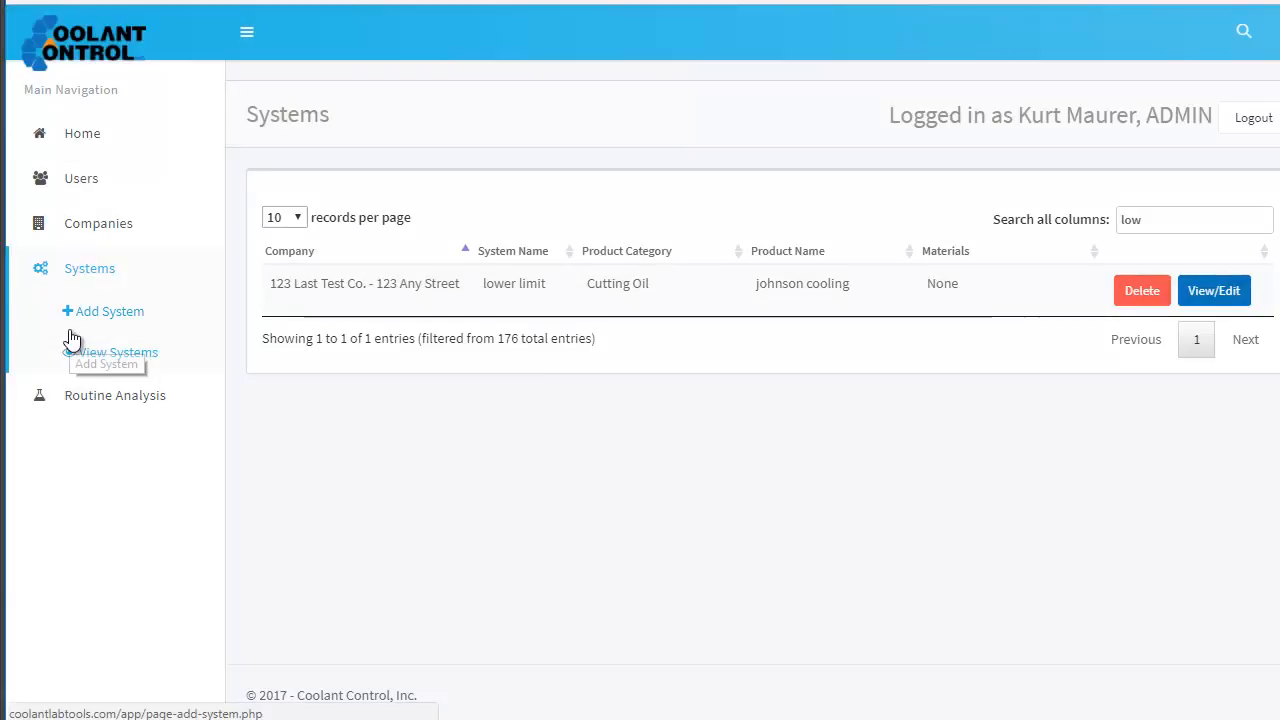
mouse_move(114, 395)
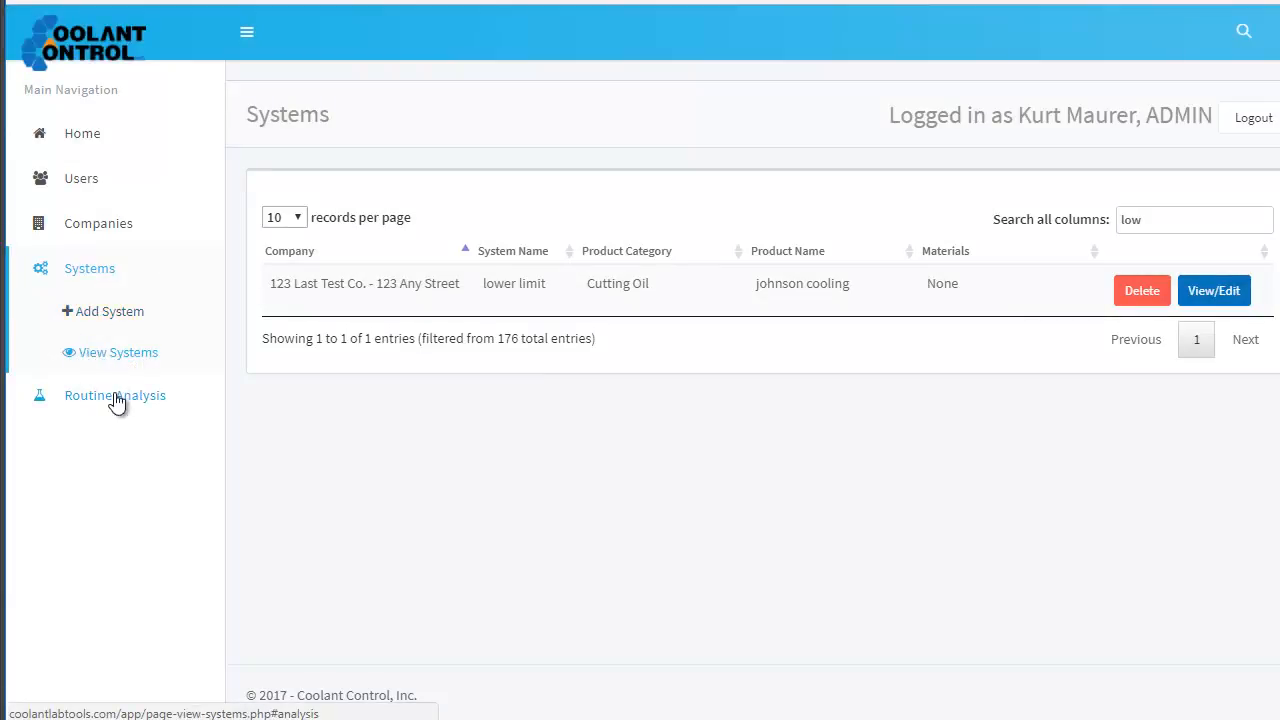
Step: Generate the Routine Analyses Report for 123 Last Test Co.'s lower limit system
left_click(114, 395)
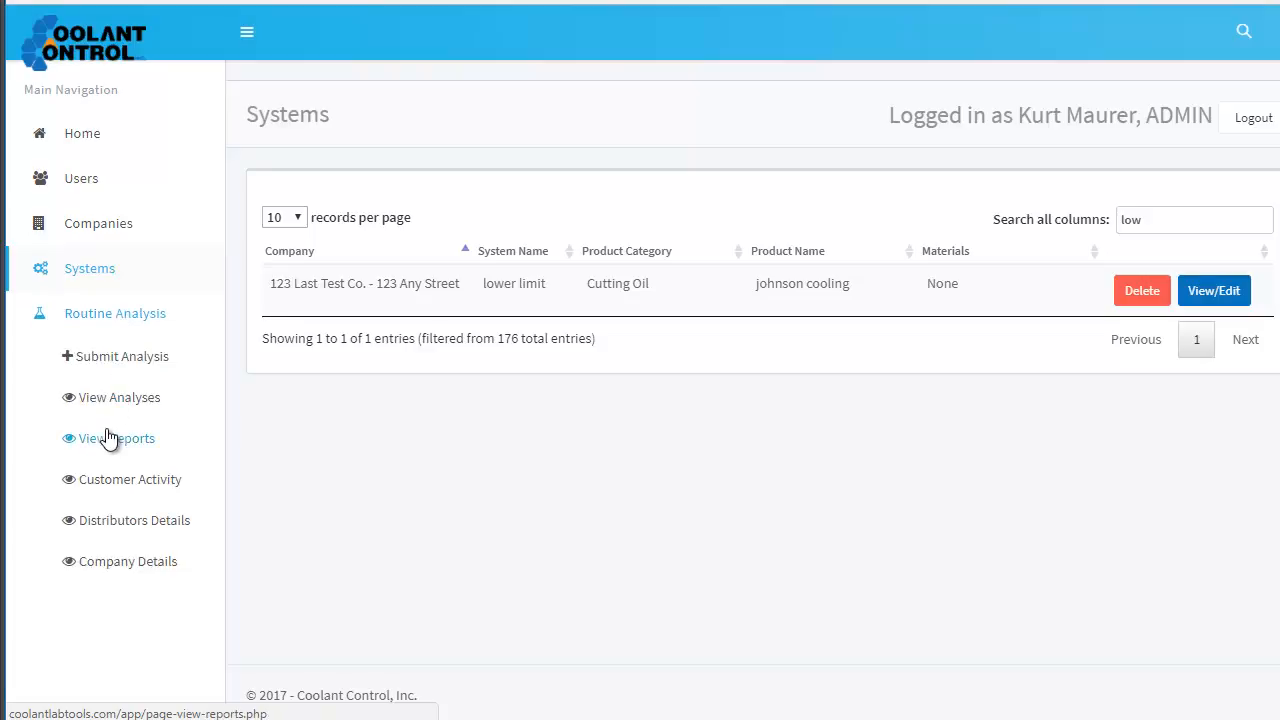
mouse_move(113, 438)
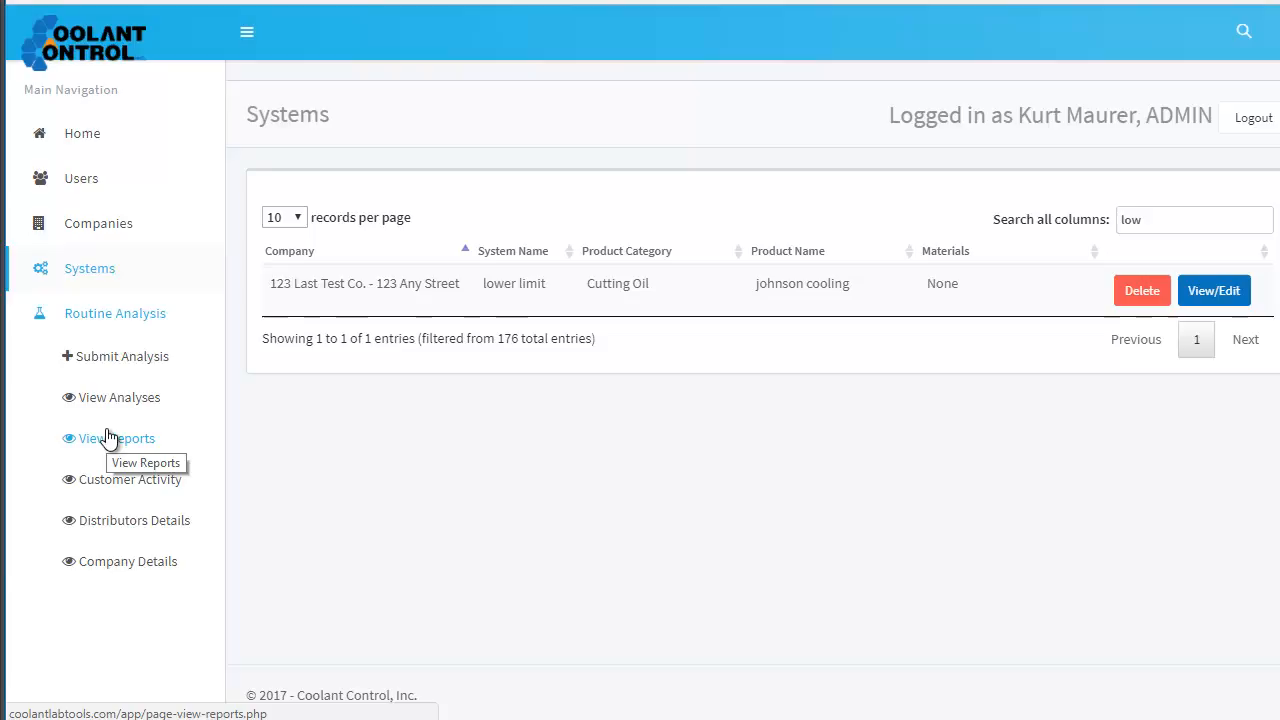
left_click(116, 438)
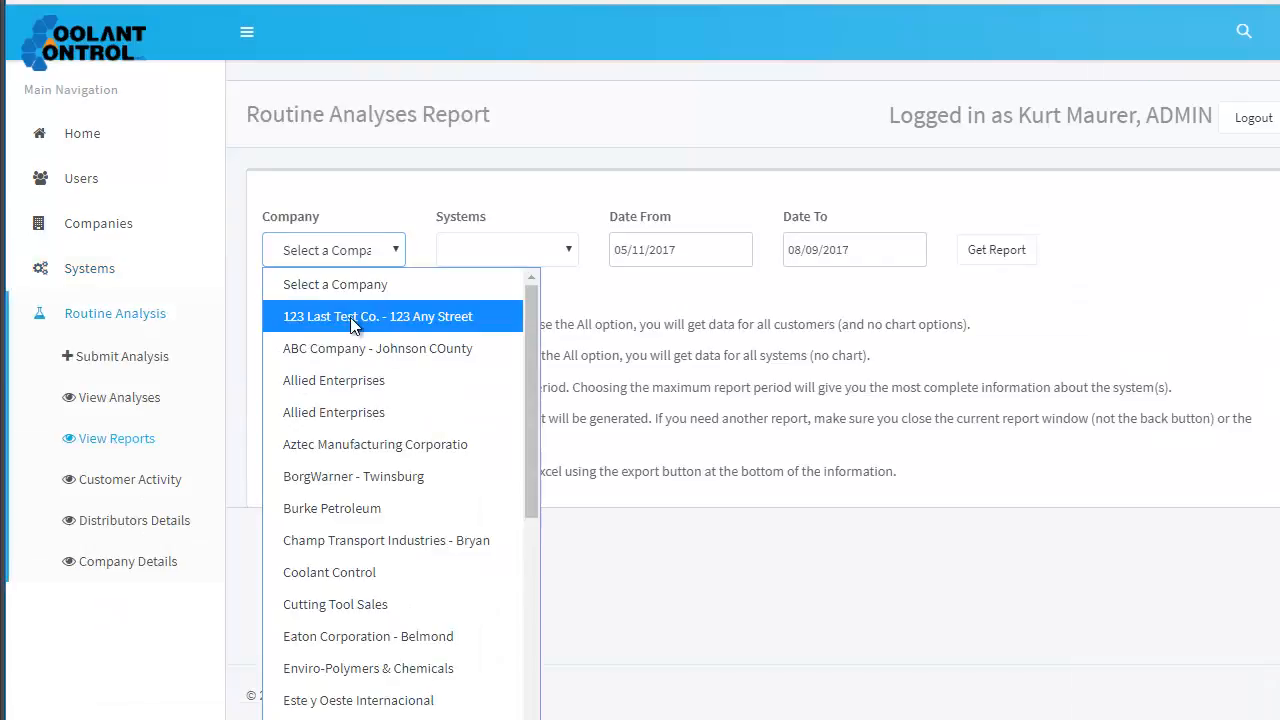
left_click(377, 316)
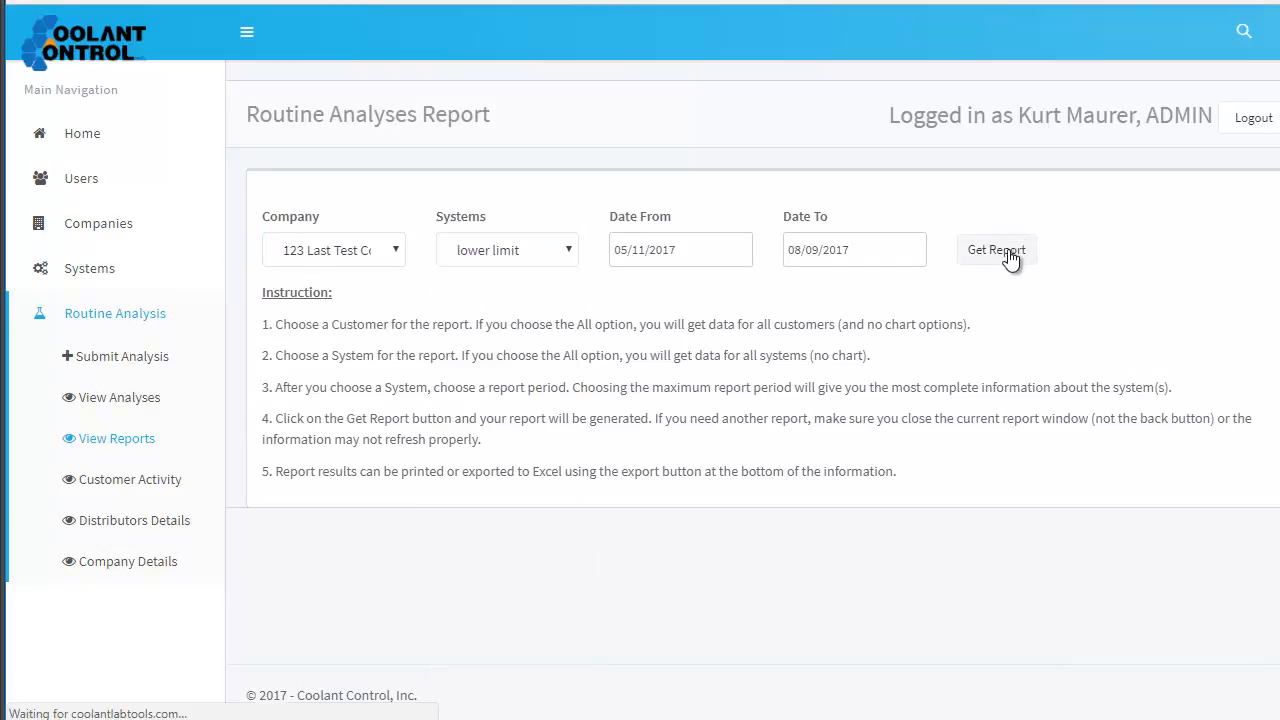
left_click(996, 249)
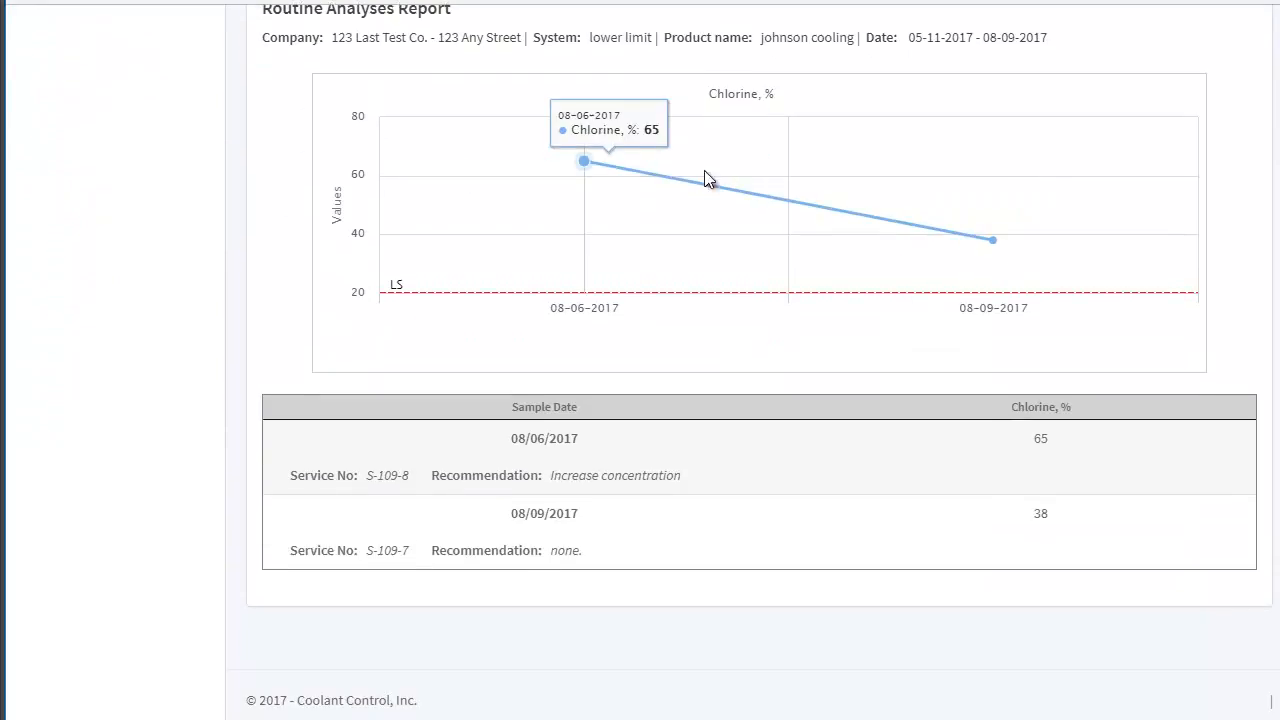
mouse_move(510, 455)
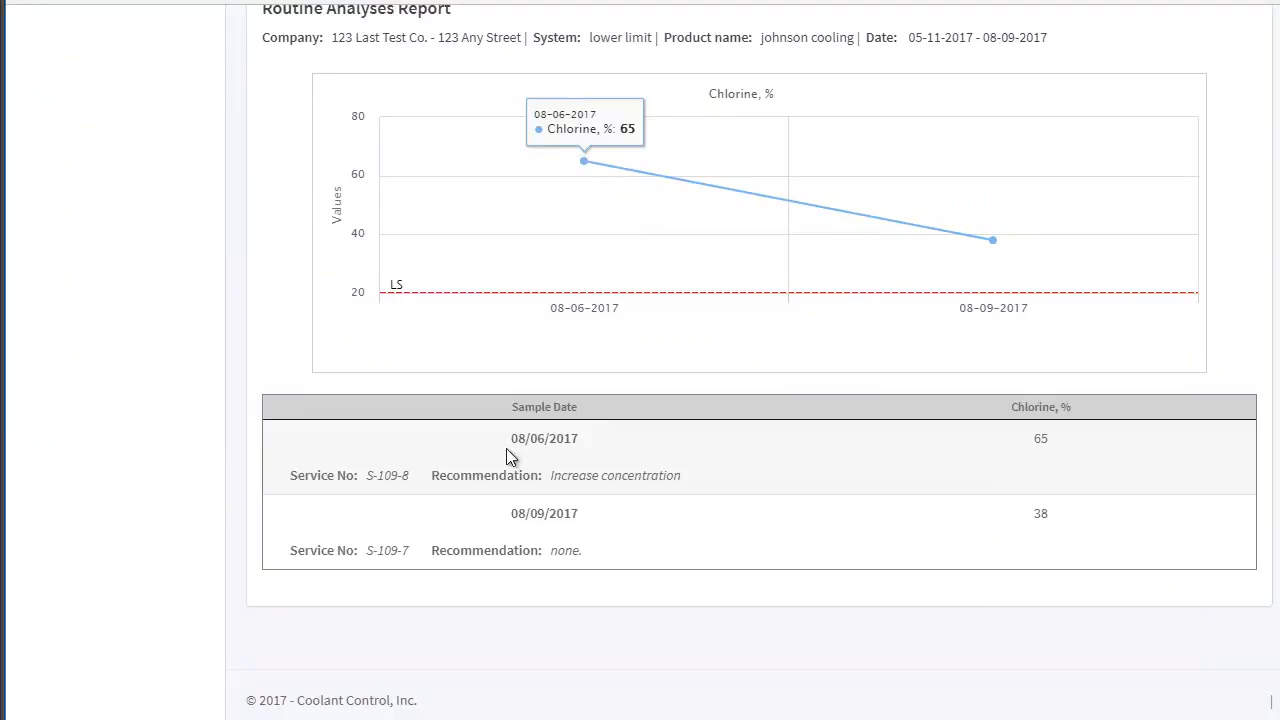
mouse_move(410, 553)
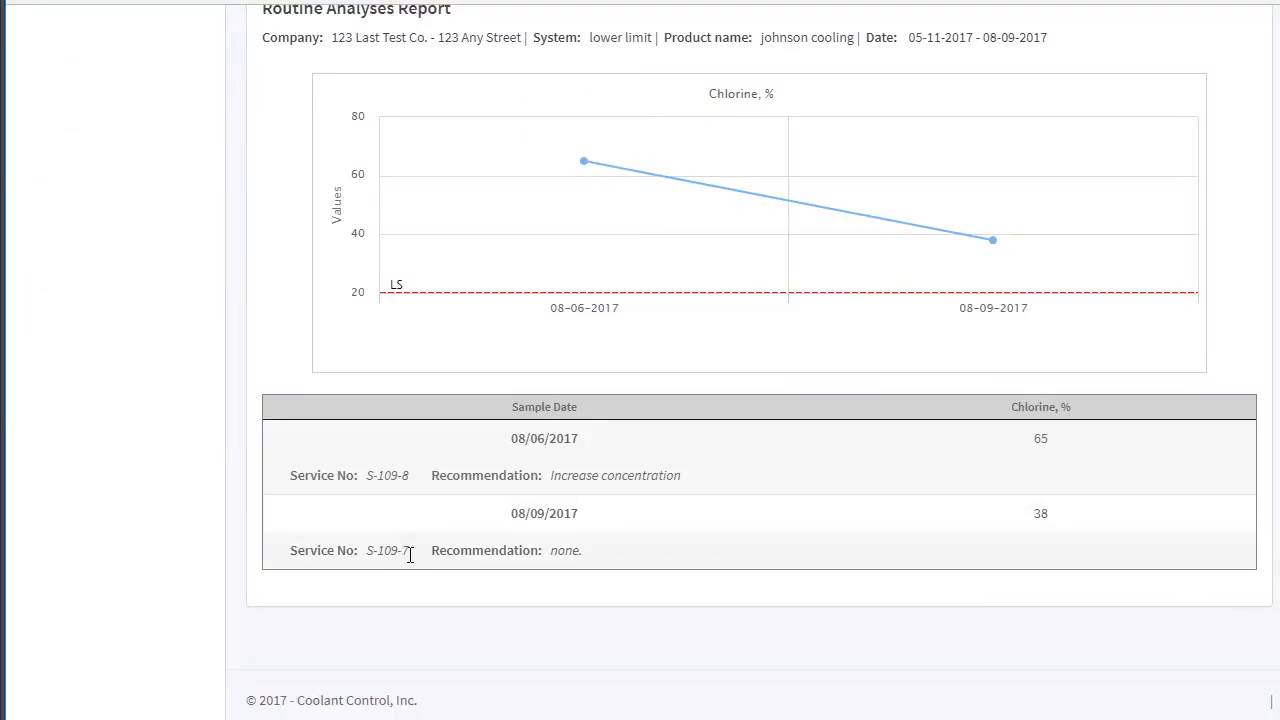
mouse_move(413, 474)
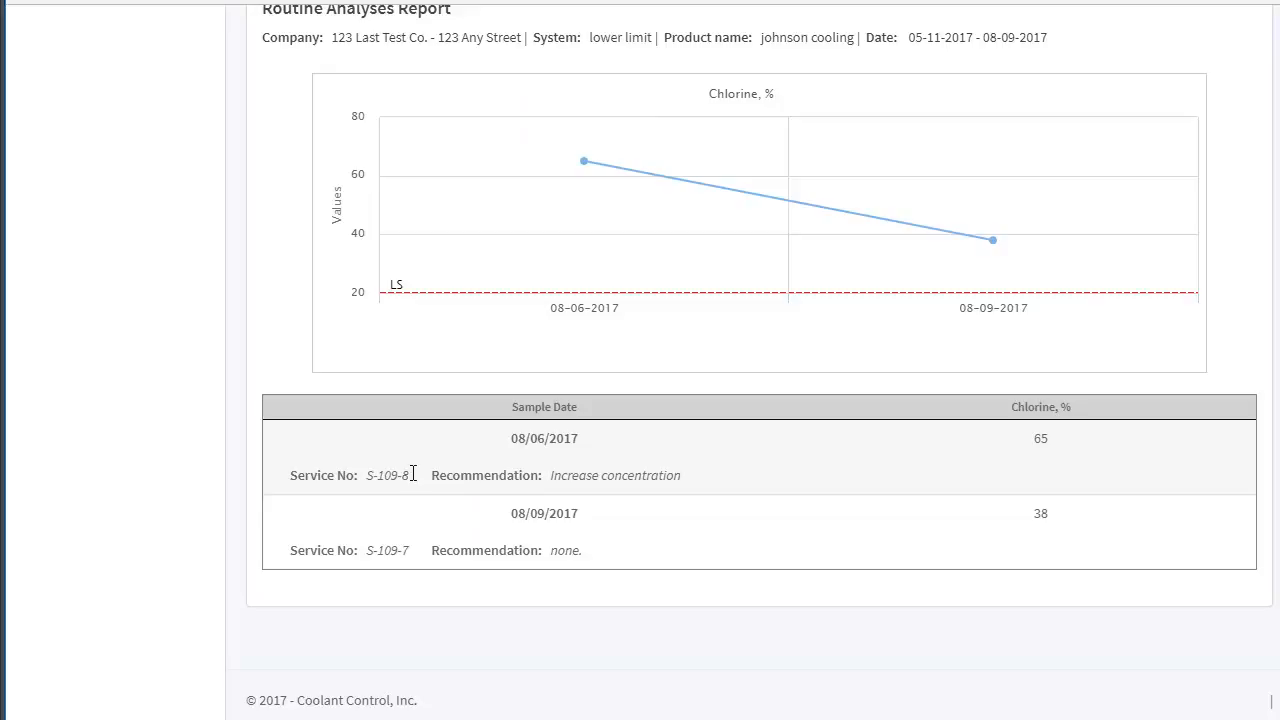
mouse_move(629, 501)
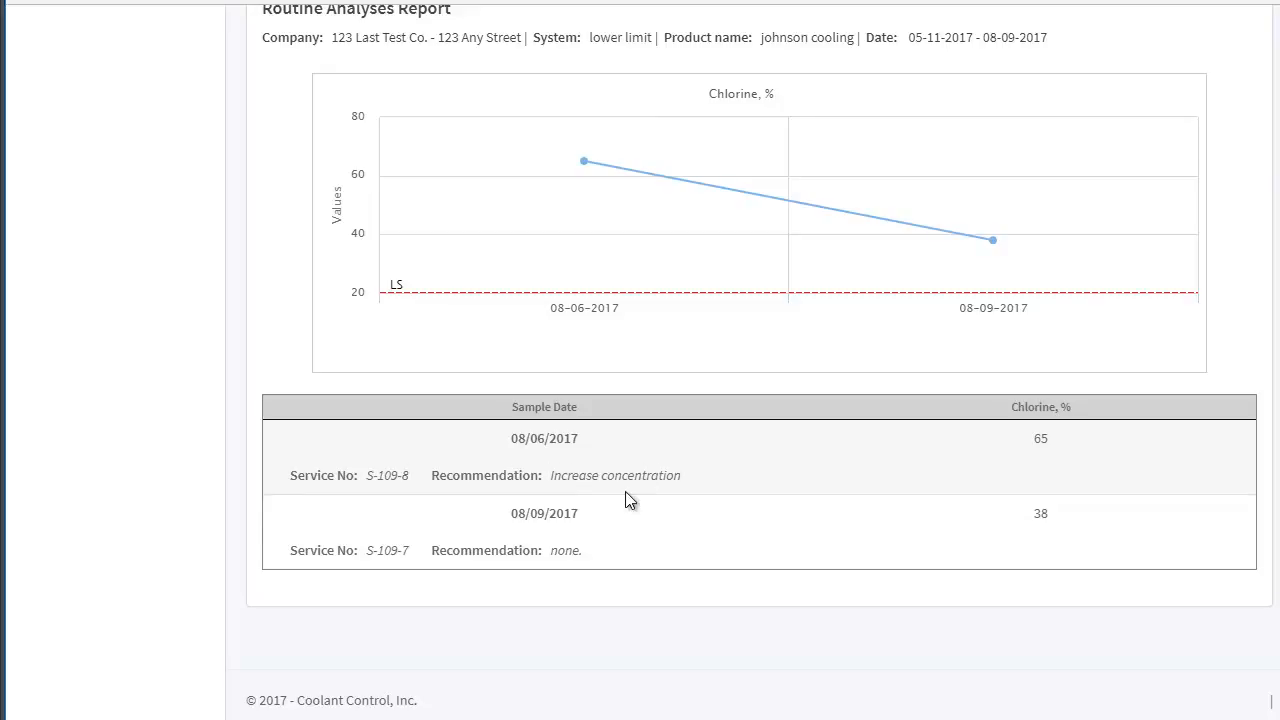
mouse_move(790, 471)
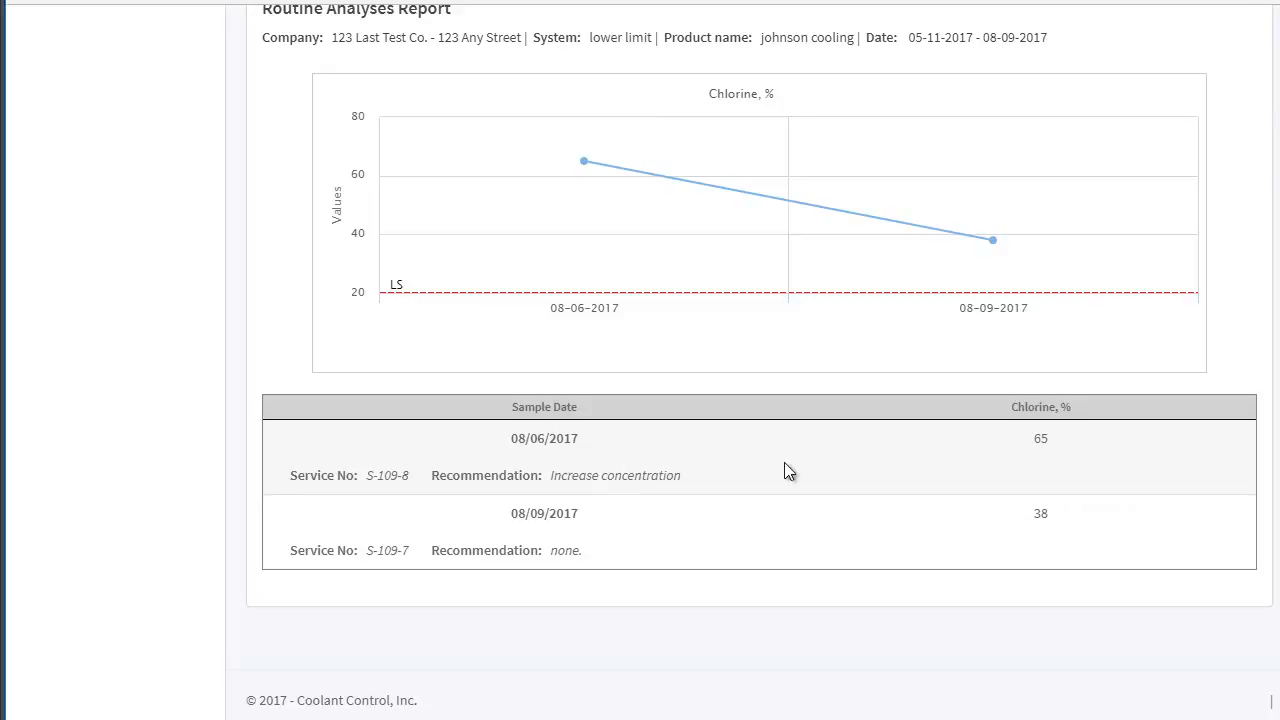
mouse_move(1044, 465)
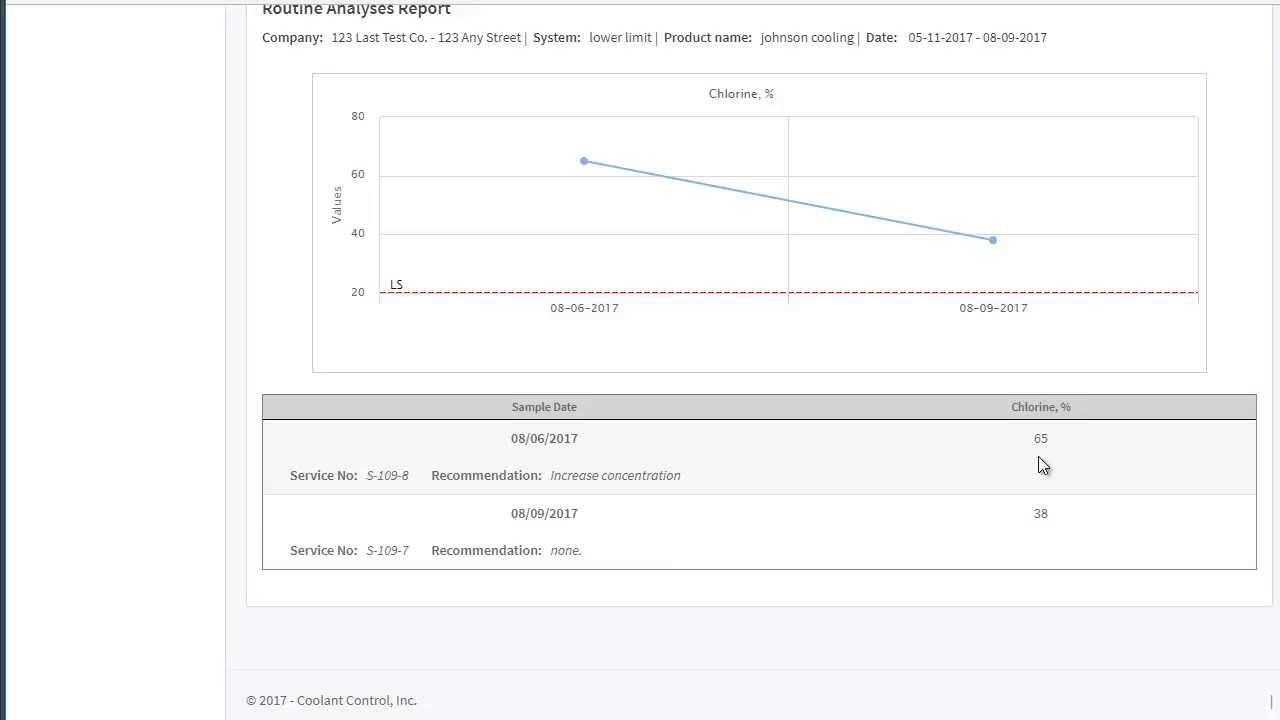
mouse_move(1087, 548)
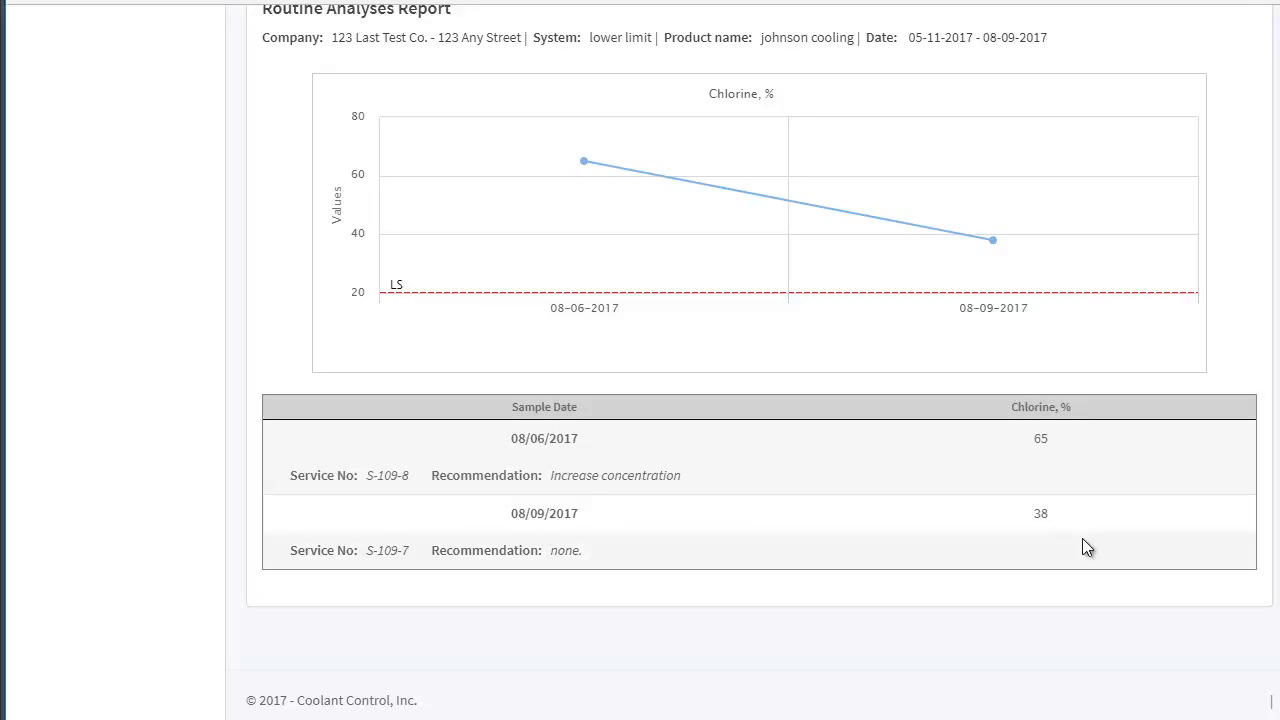
scroll("up", 3)
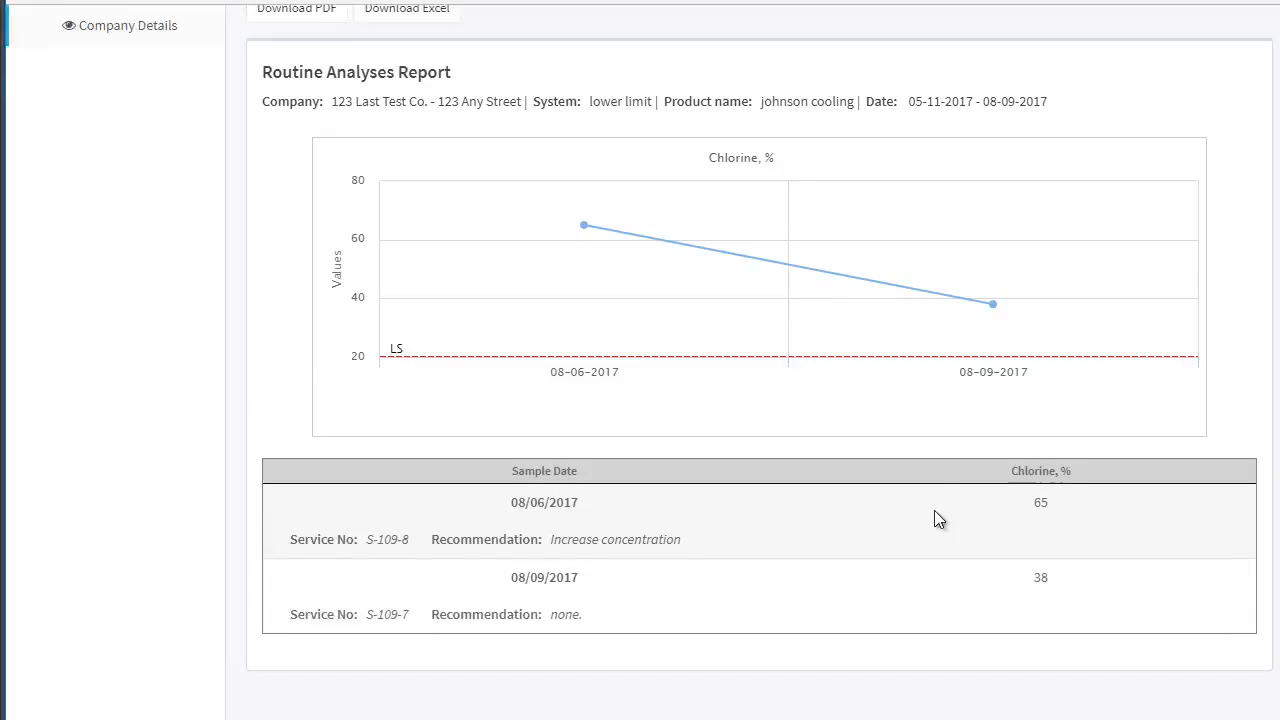
scroll("up", 3)
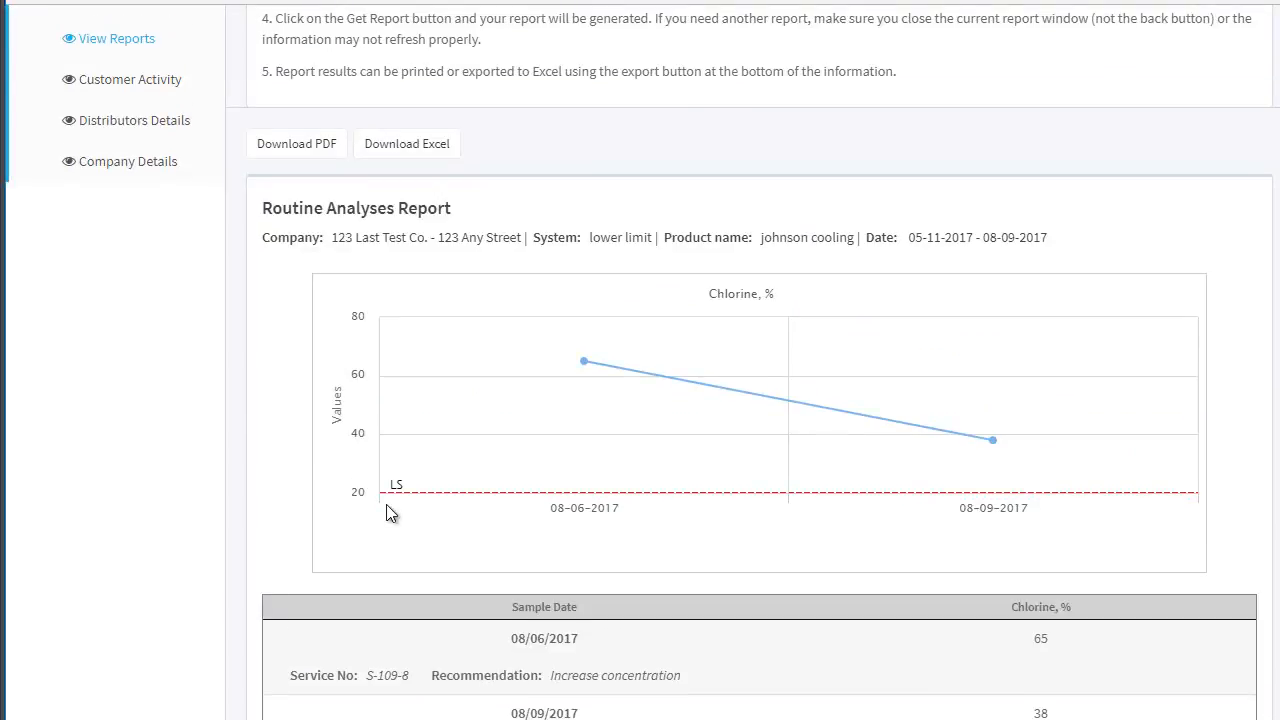
mouse_move(584, 361)
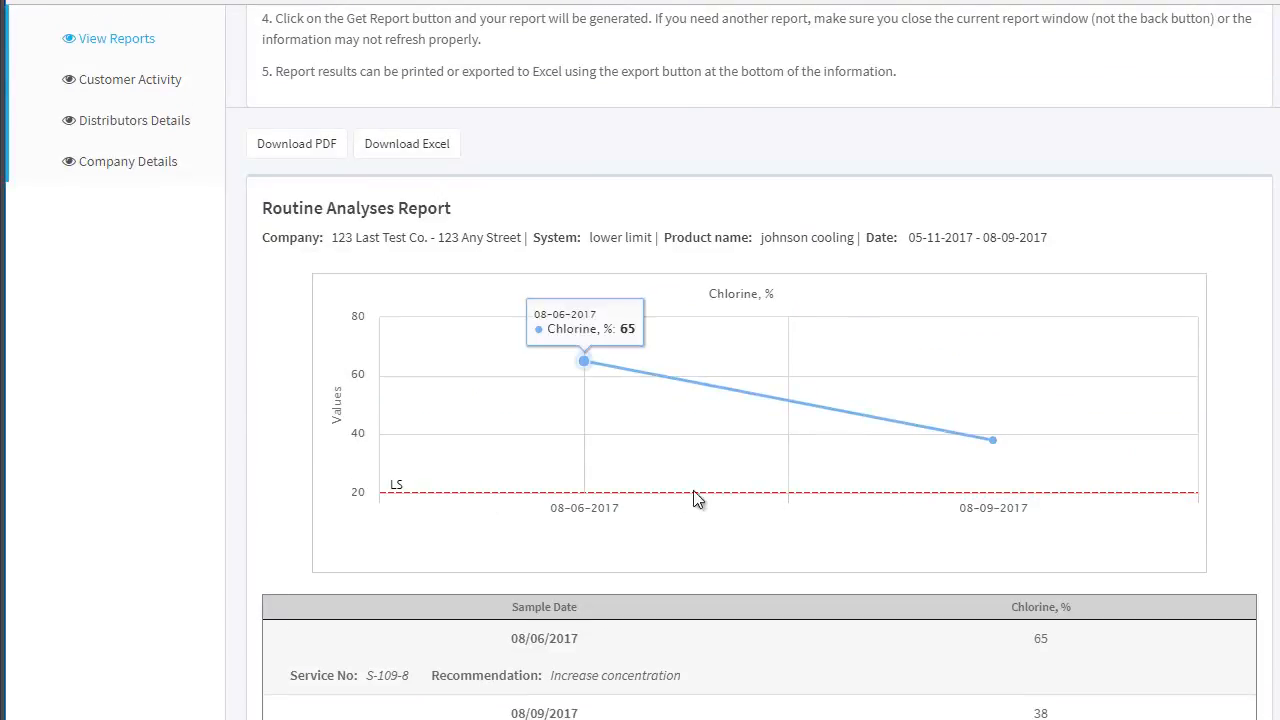
mouse_move(992, 440)
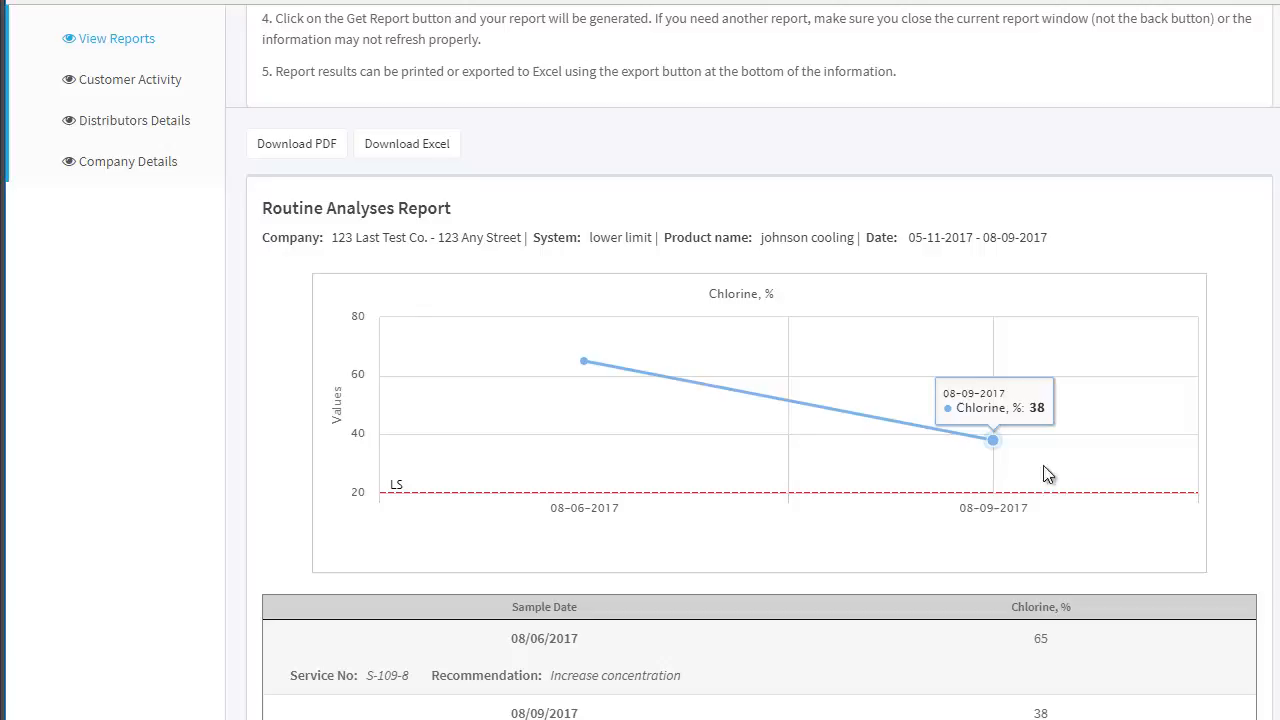
mouse_move(878, 413)
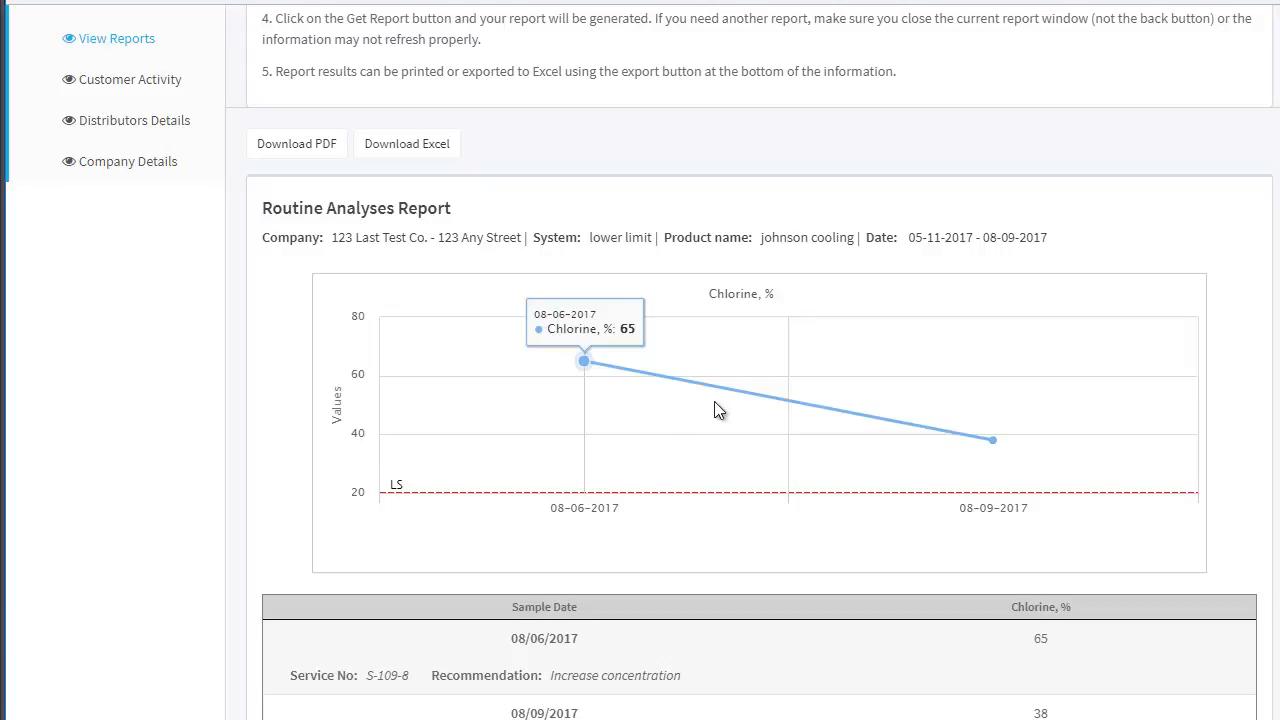
scroll("down", 3)
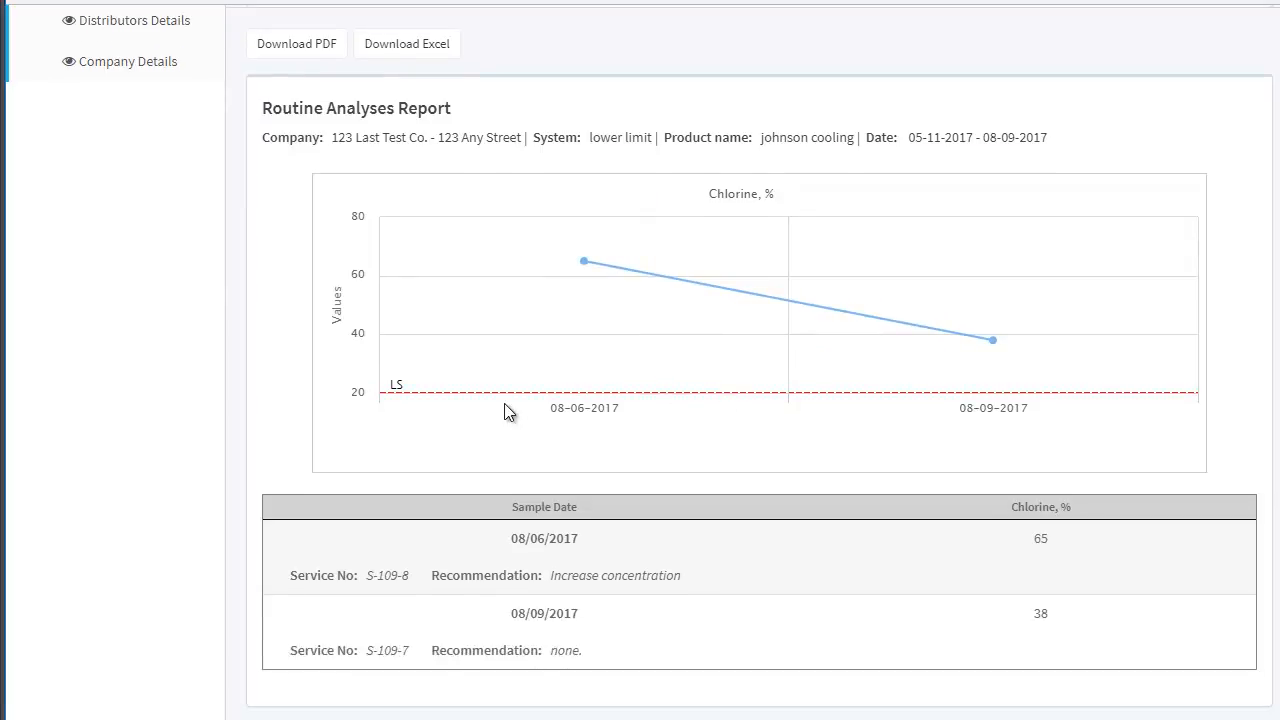